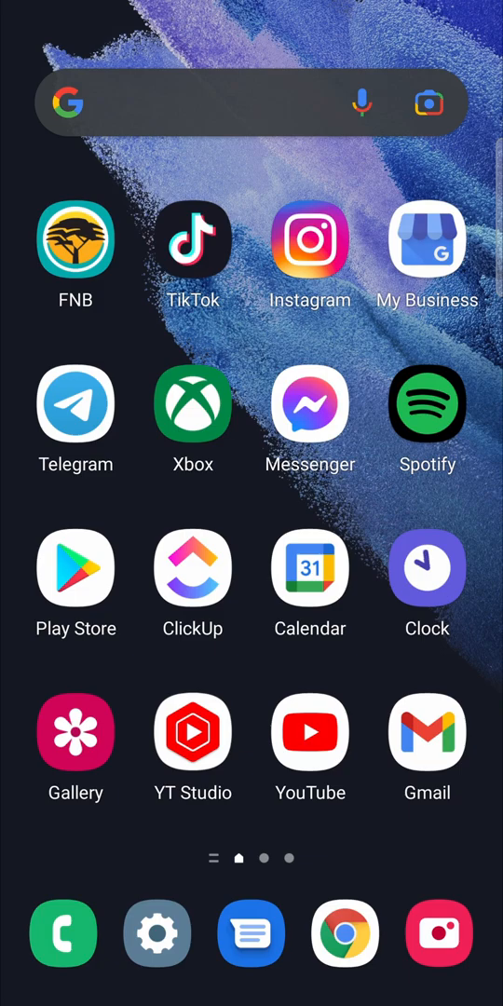
Launch the Play Store and search 'ne' to reach the Netflix app page.
click(75, 566)
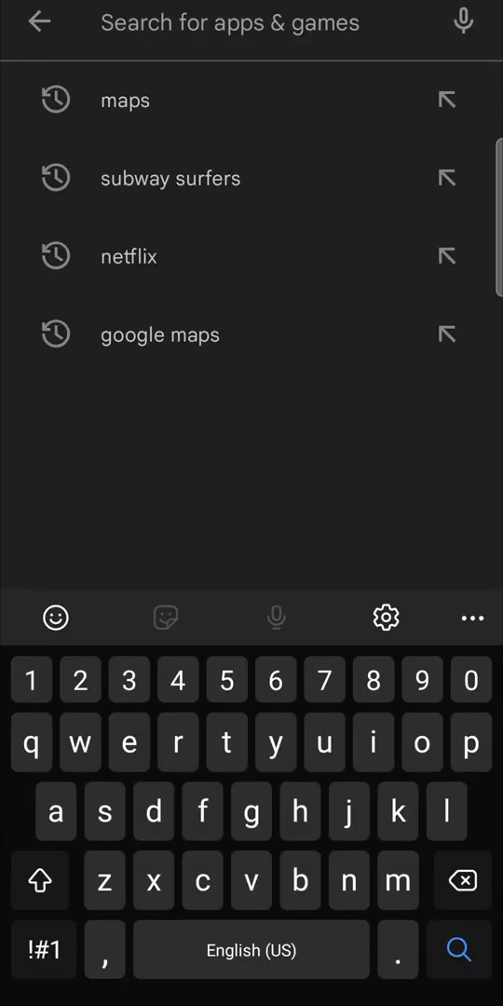
text(ne)
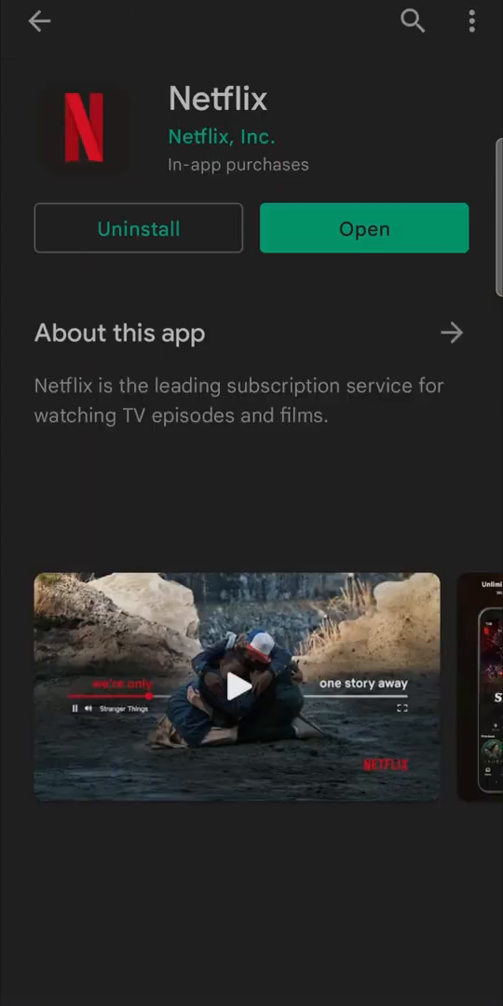
Scroll through the Netflix page, then return to the Games home feed.
scroll(down, 3)
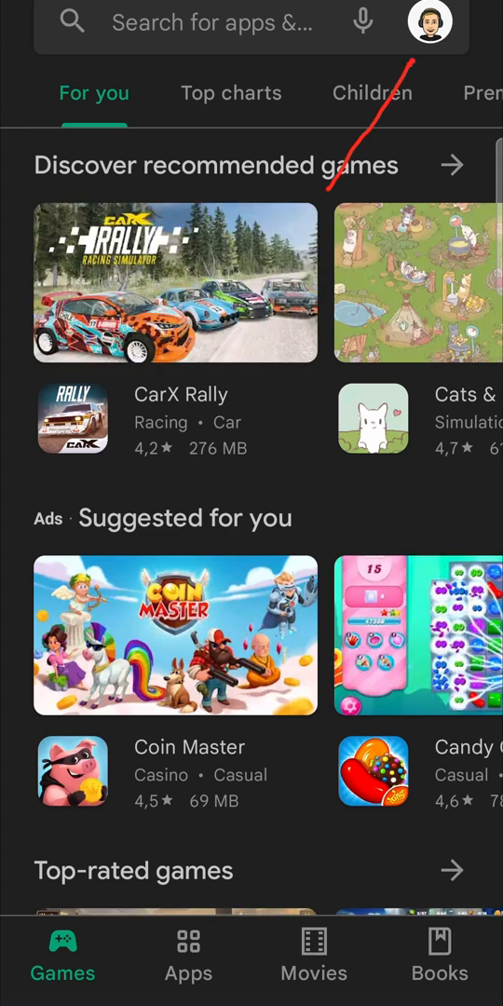
Reach the Play Store Settings page from the account menu.
click(429, 22)
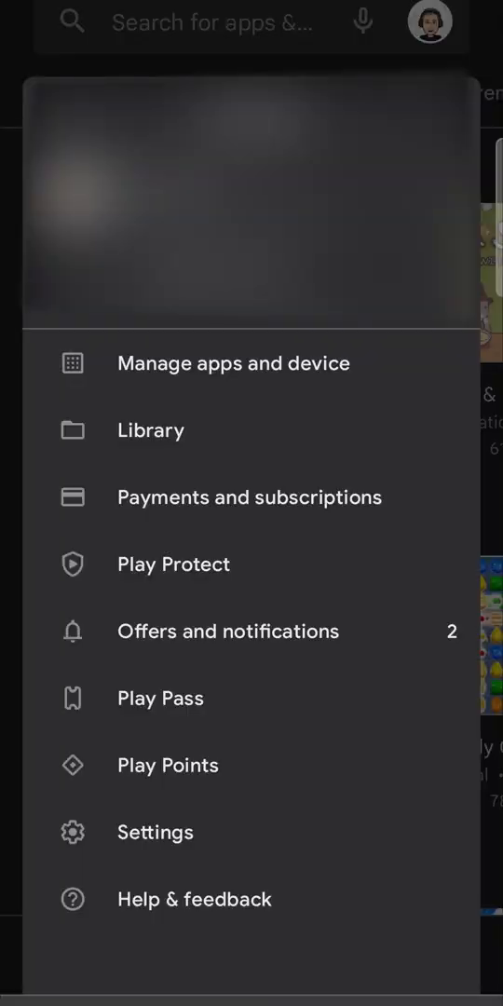
click(156, 831)
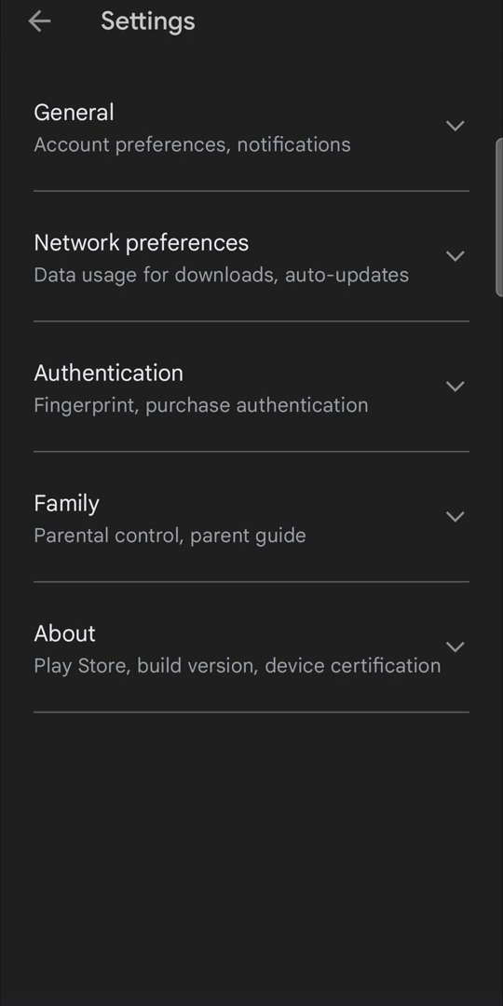
Expand Network preferences and show the Auto-update apps choices, with Over Wi-Fi only selected.
click(251, 253)
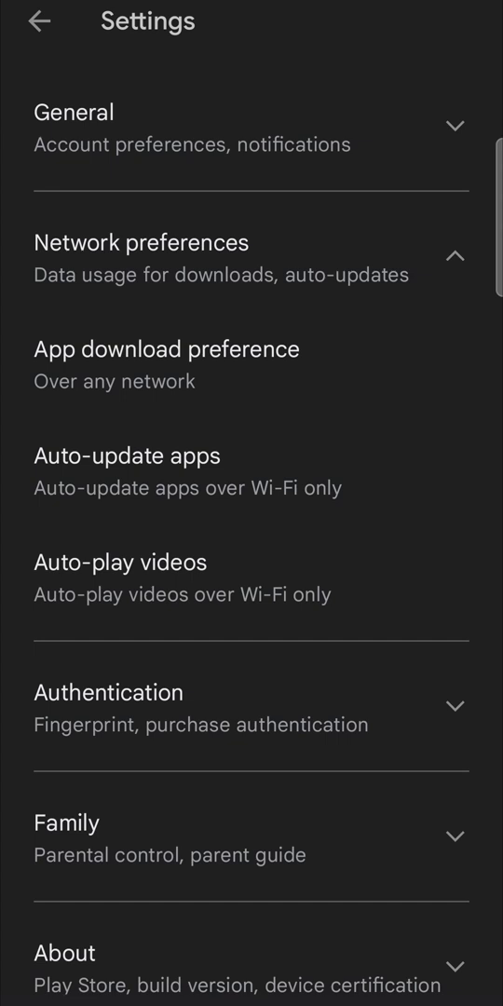
click(126, 455)
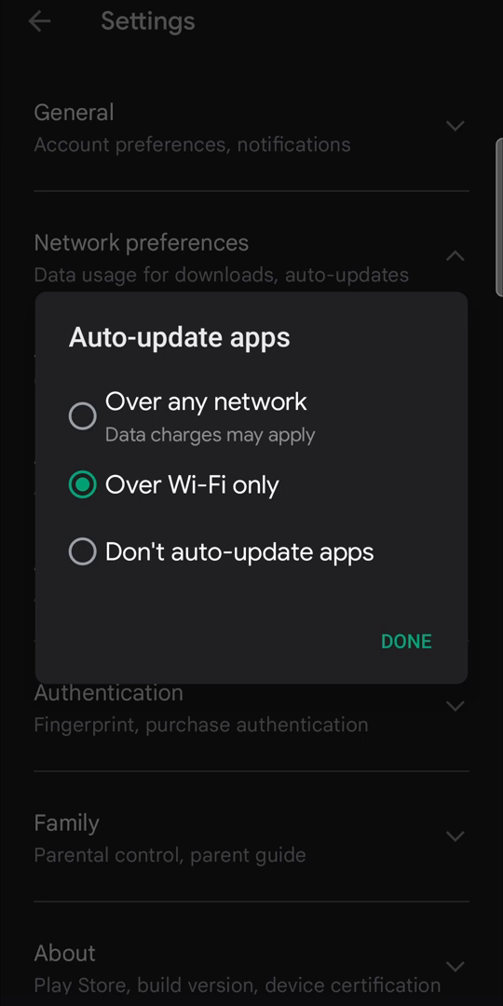
Confirm Over Wi-Fi only with DONE, returning to Network preferences.
click(404, 641)
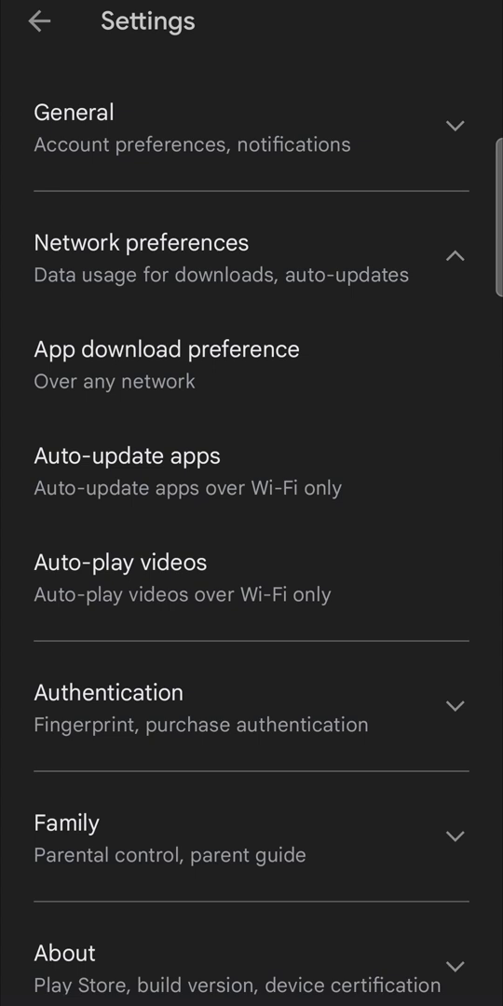